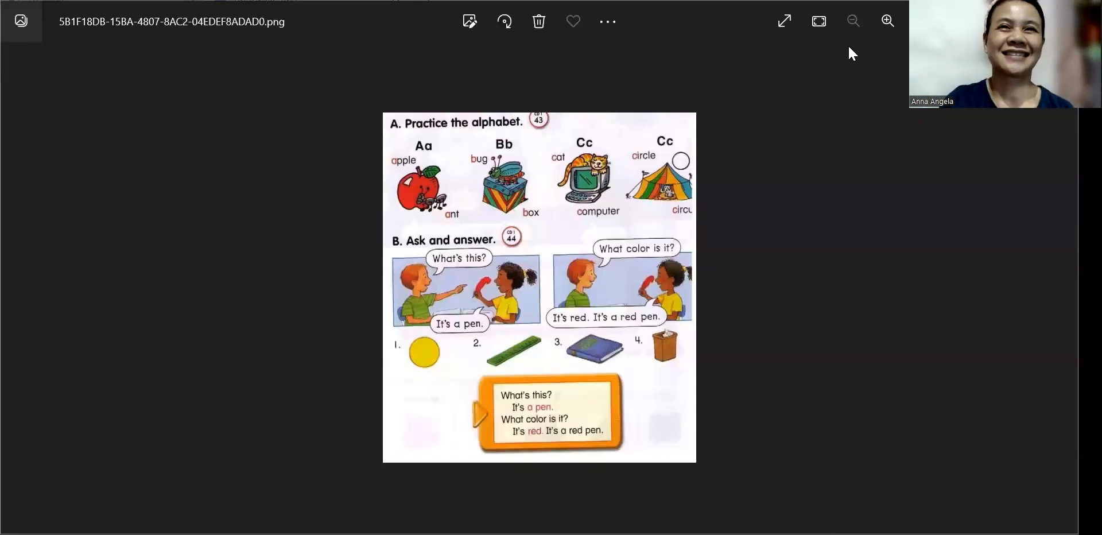
mouse_move(846, 73)
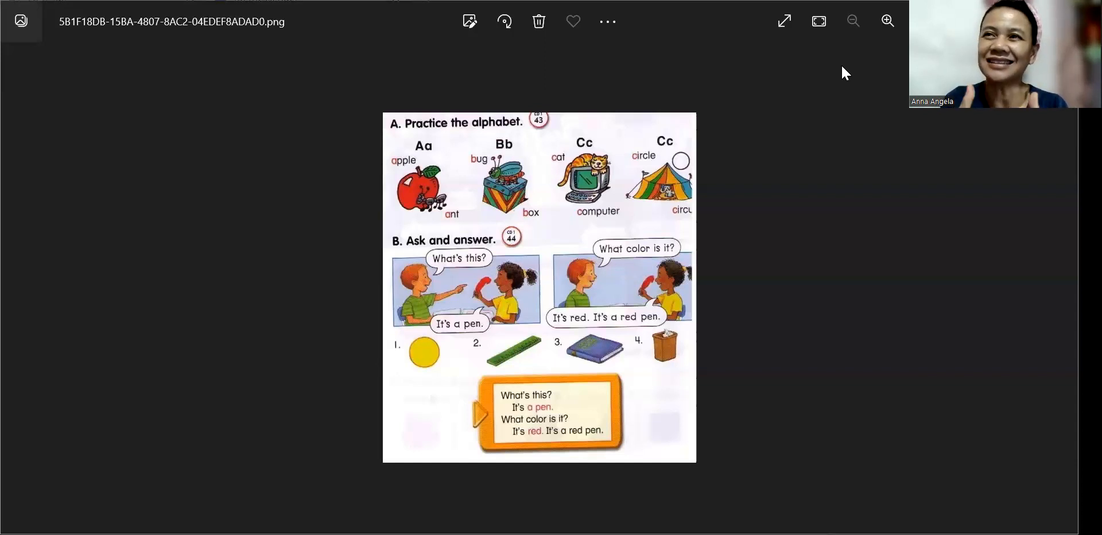
mouse_move(1006, 141)
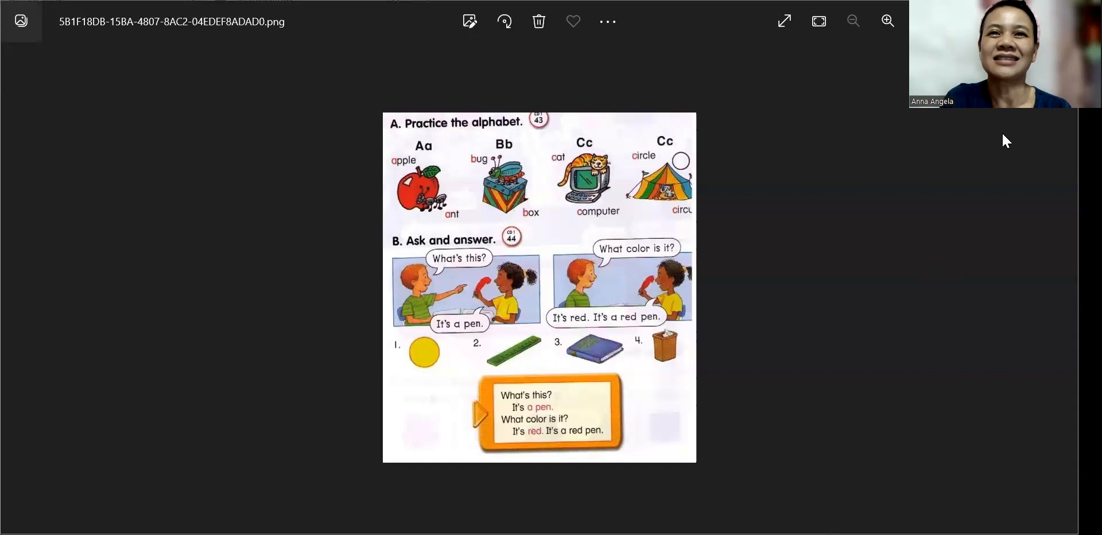
mouse_move(875, 171)
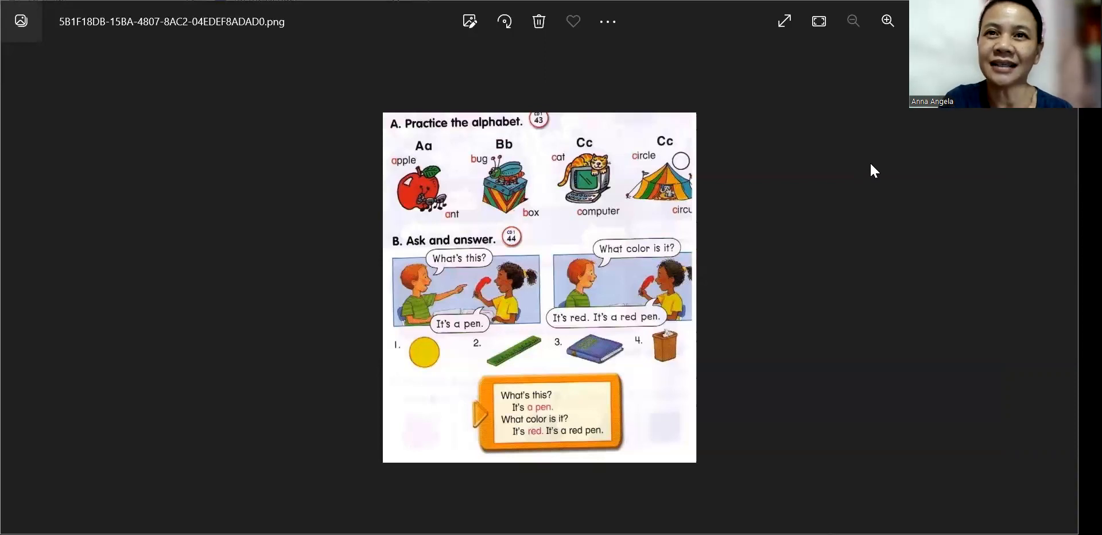
mouse_move(432, 159)
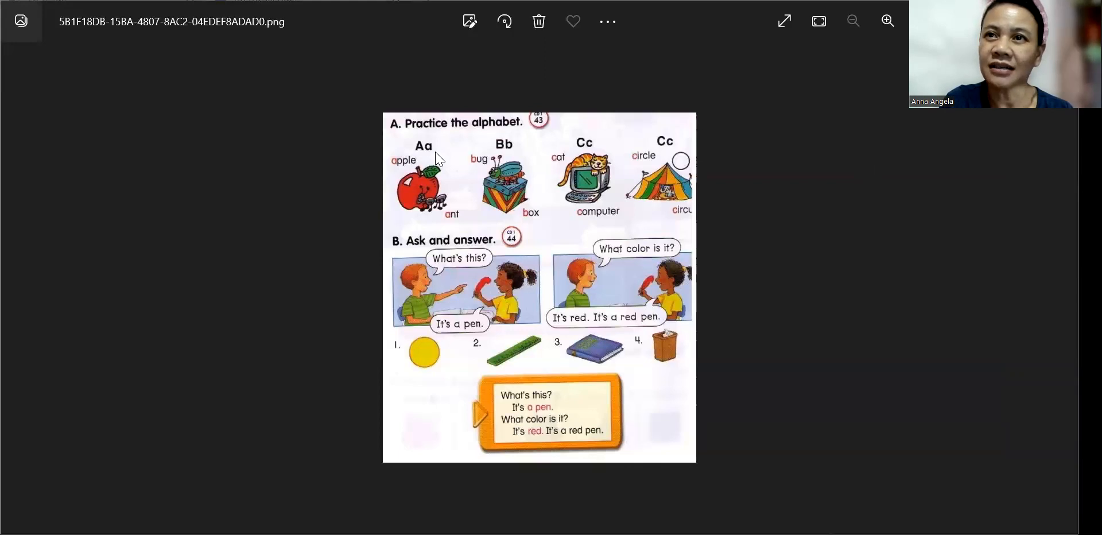
mouse_move(435, 141)
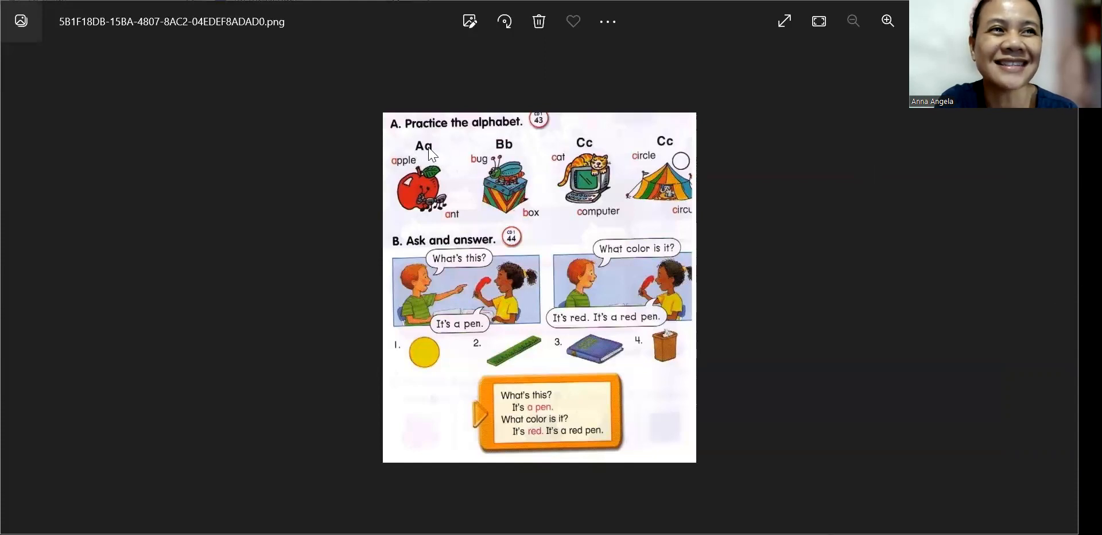
mouse_move(425, 159)
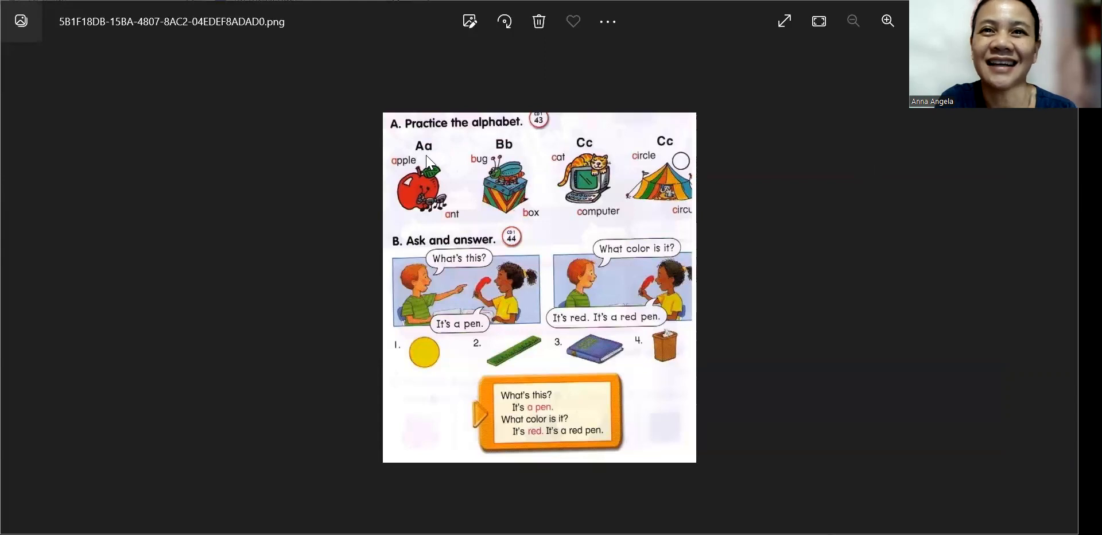
mouse_move(432, 152)
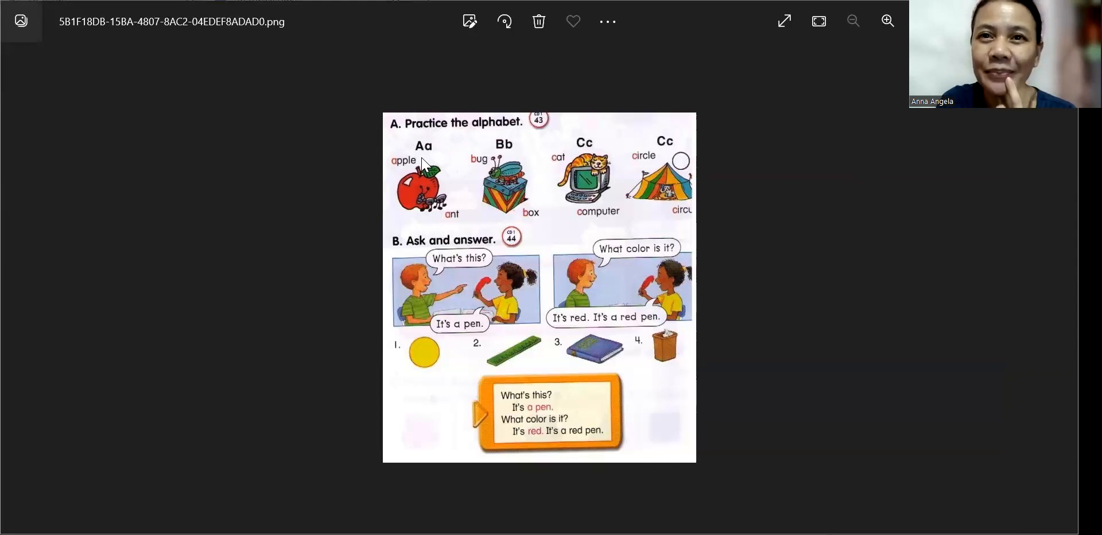
mouse_move(367, 129)
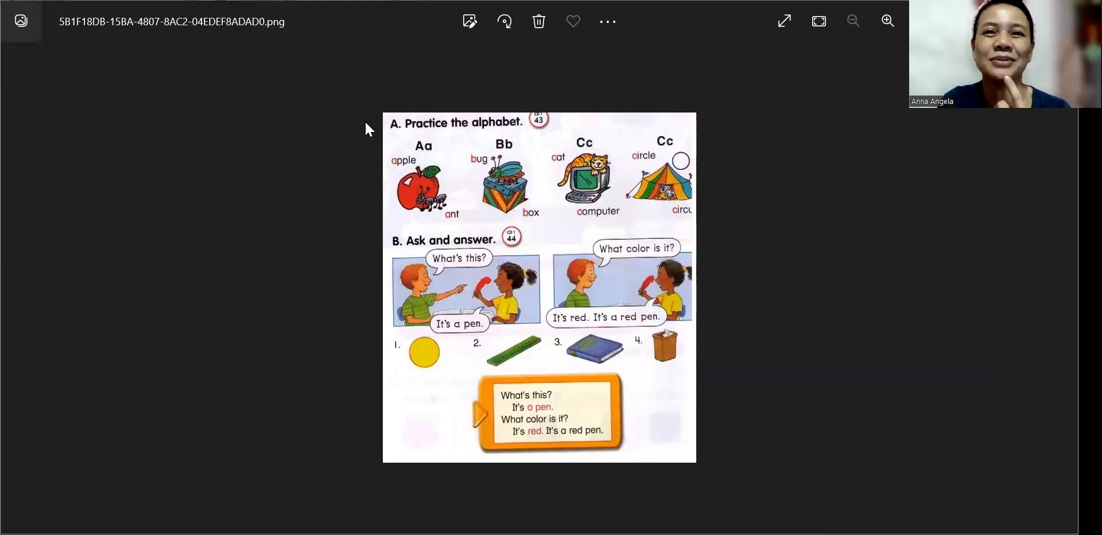
mouse_move(420, 165)
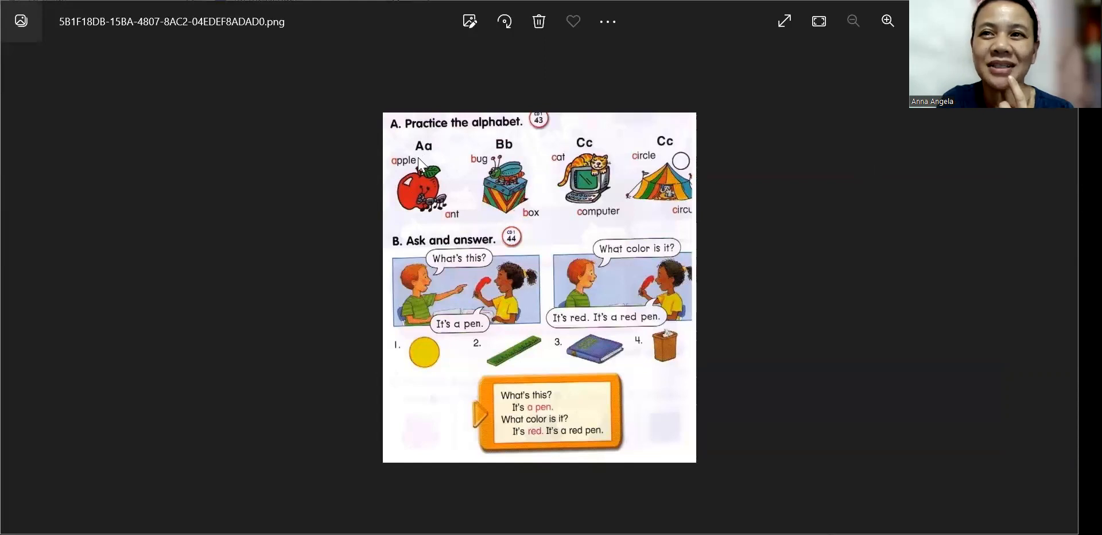